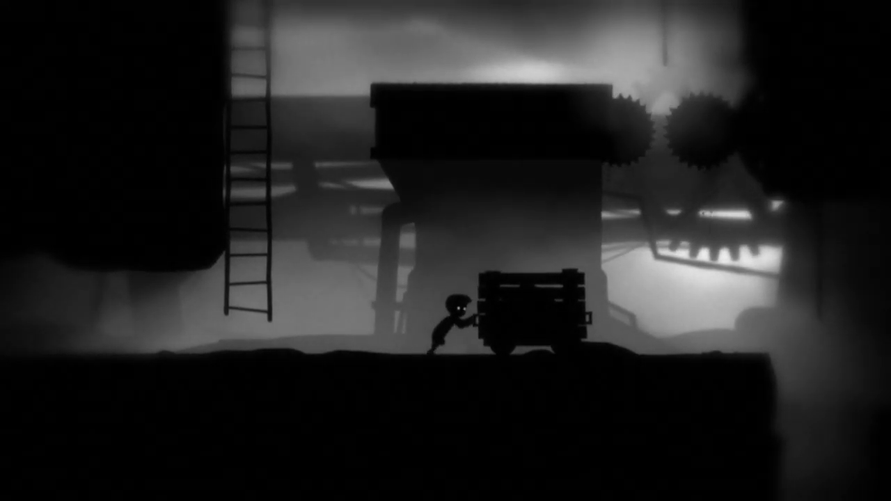
{"action": "key", "text": "Left"}
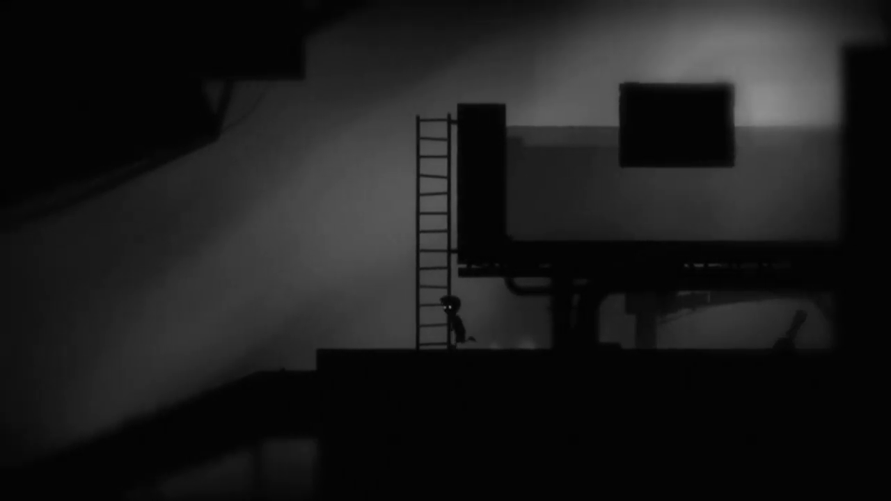
{"action": "key", "text": "Up"}
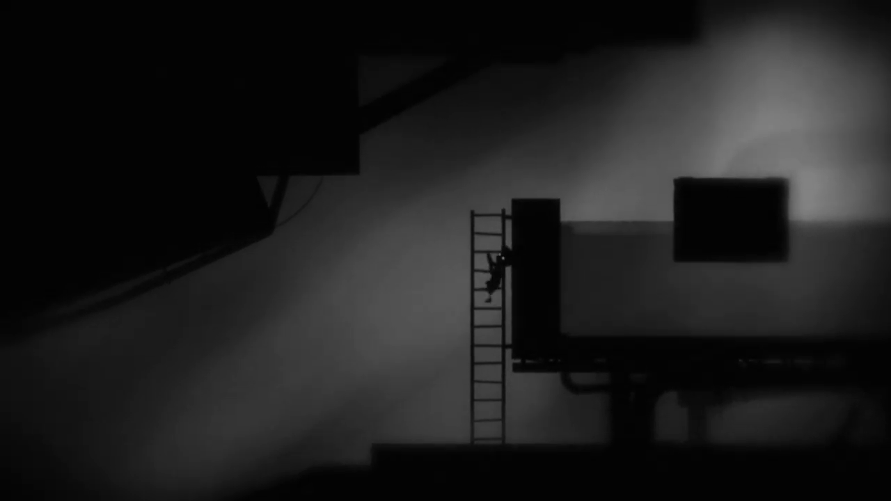